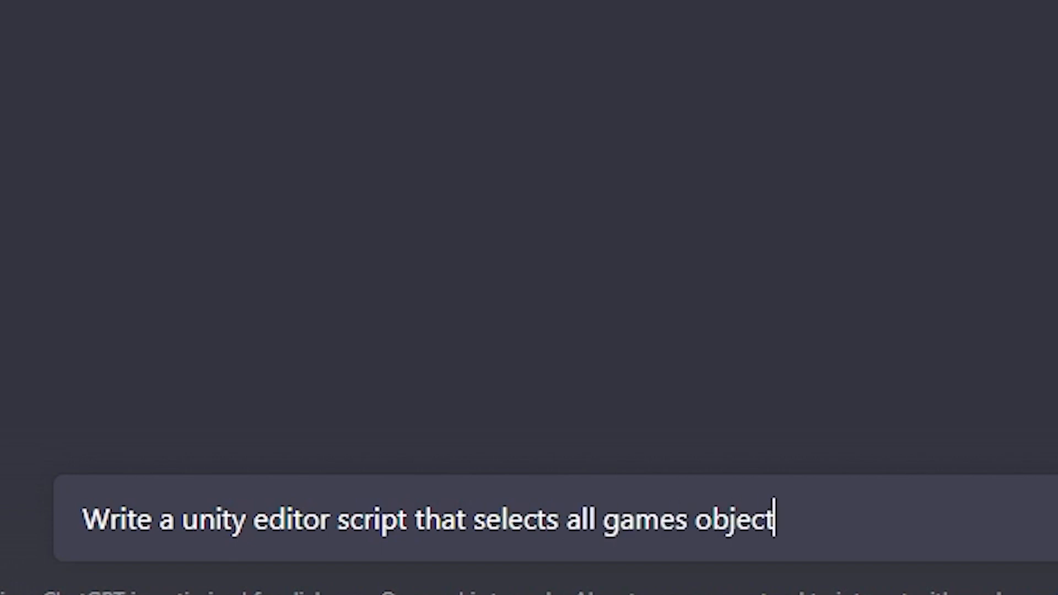
# Leave the advanced gravity-question chat and open an empty new conversation
pyautogui.press('Return')
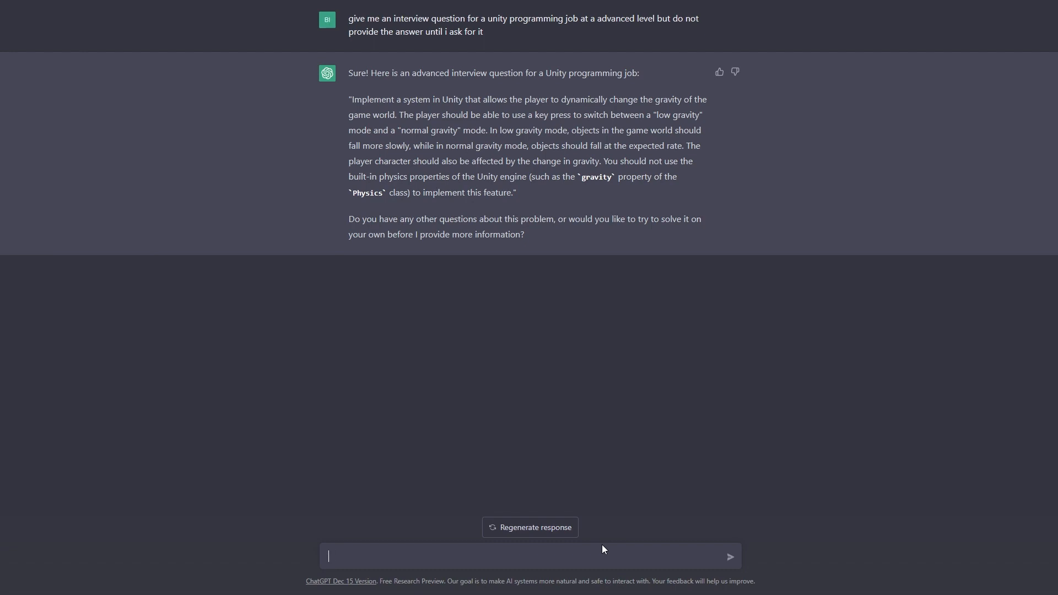
pyautogui.press('Return')
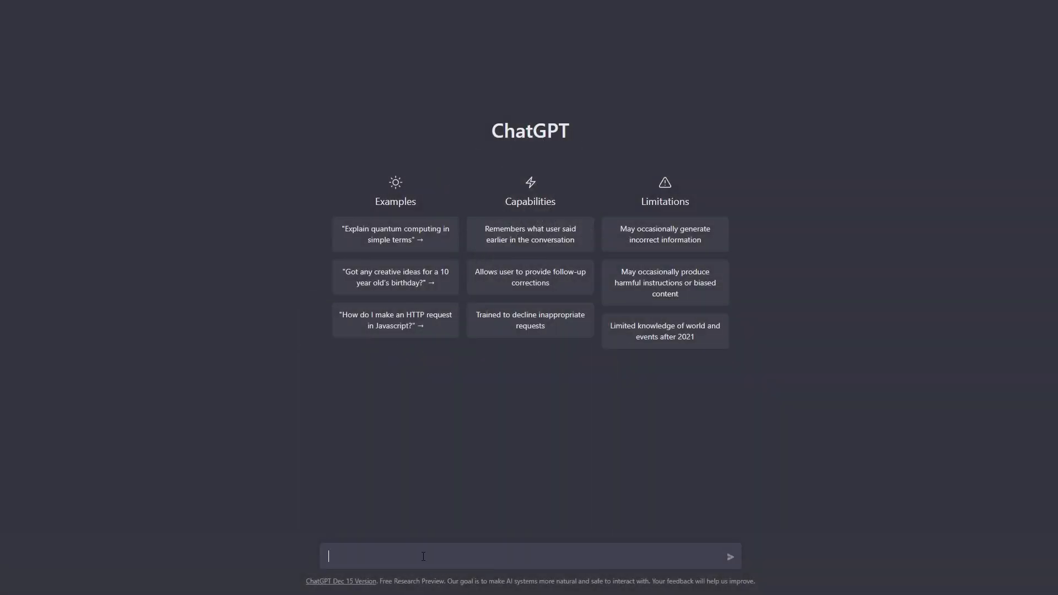
pyautogui.write('give me an inte')
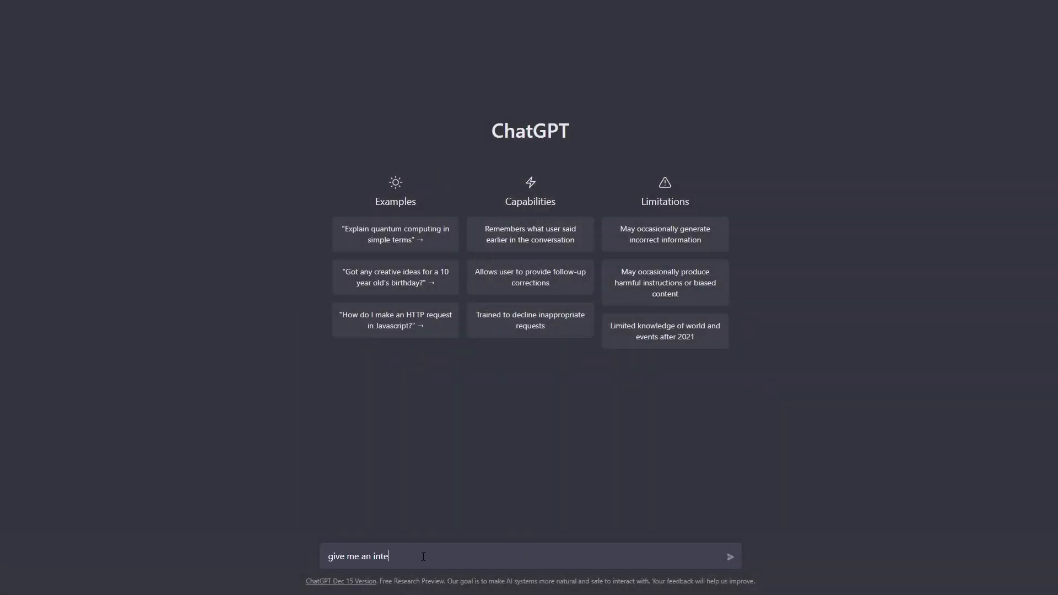
pyautogui.write('rview question for a unit')
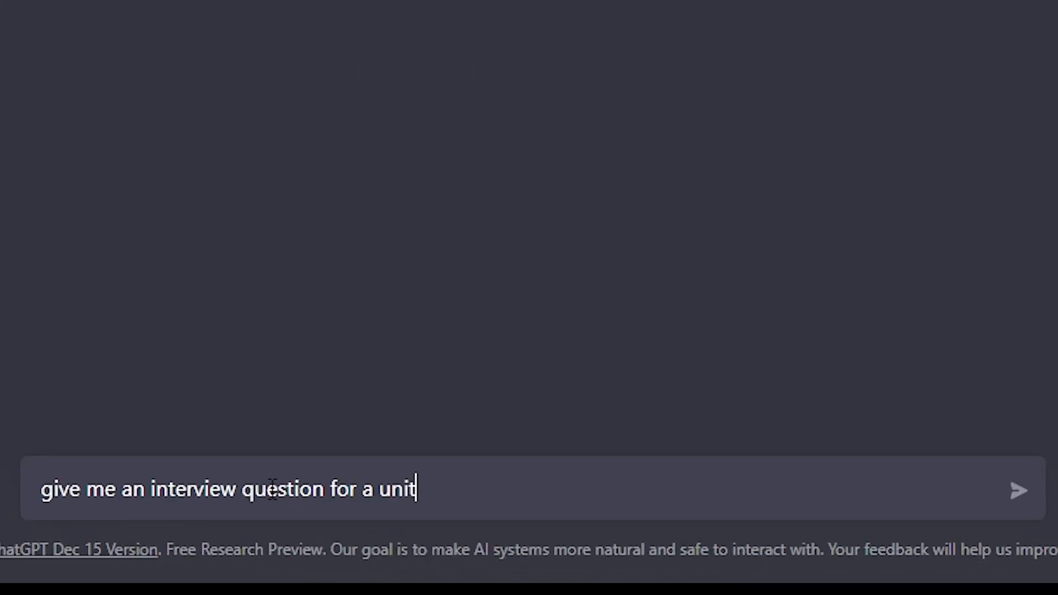
pyautogui.write('y programming job at a b')
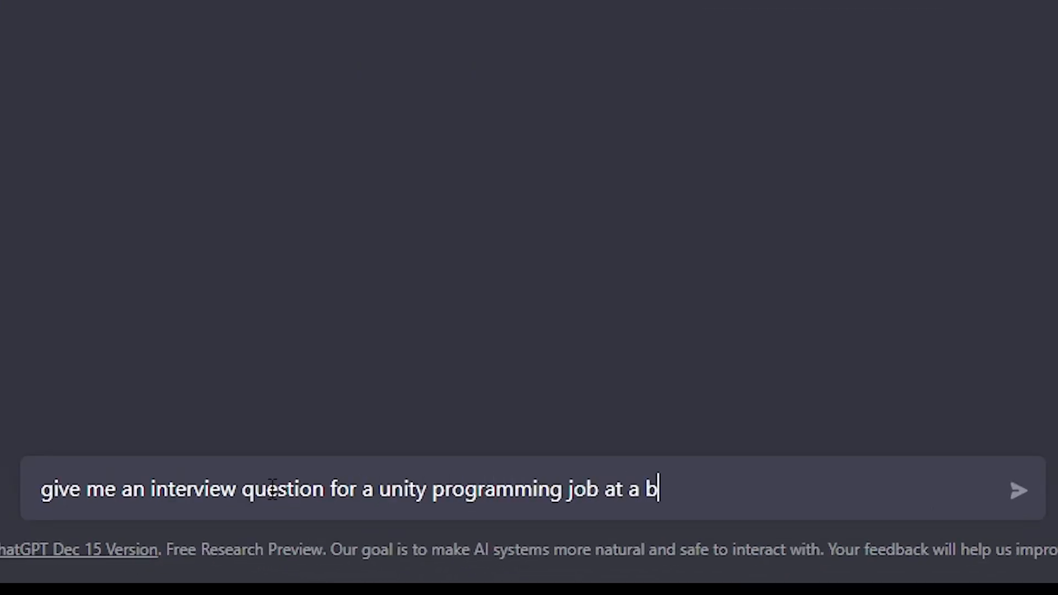
pyautogui.write('eginner level')
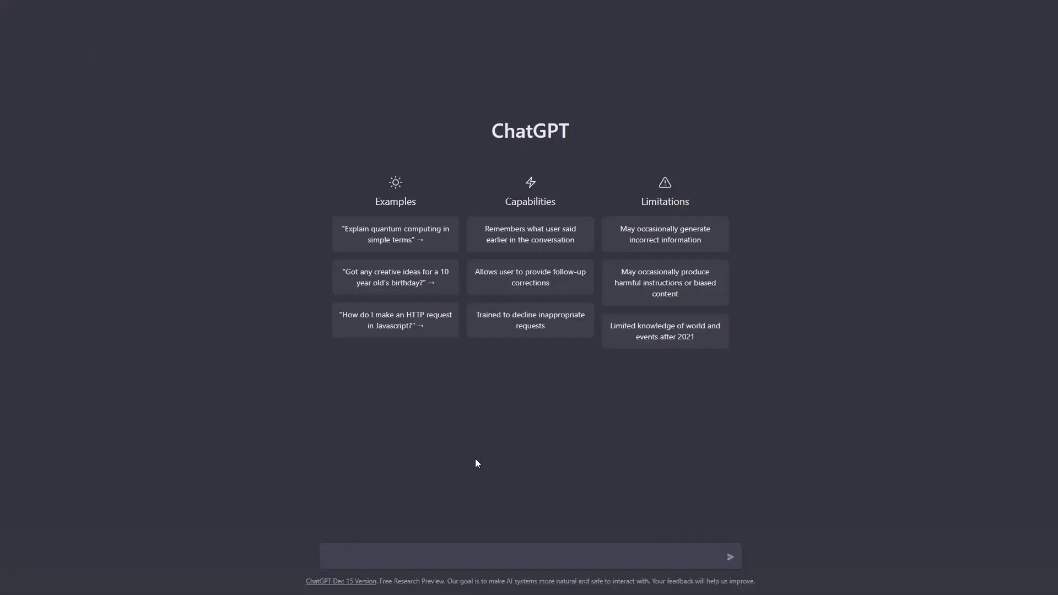
# Send the beginner prompt, then draft an answer: check for W in Update and translate the transform
pyautogui.click(729, 555)
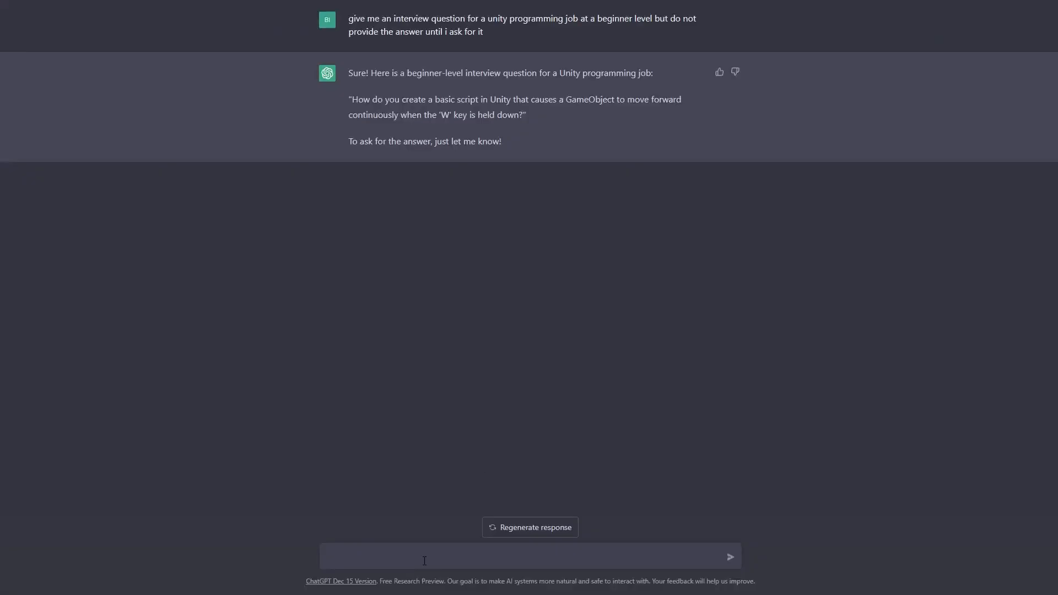
pyautogui.write('in the update loop')
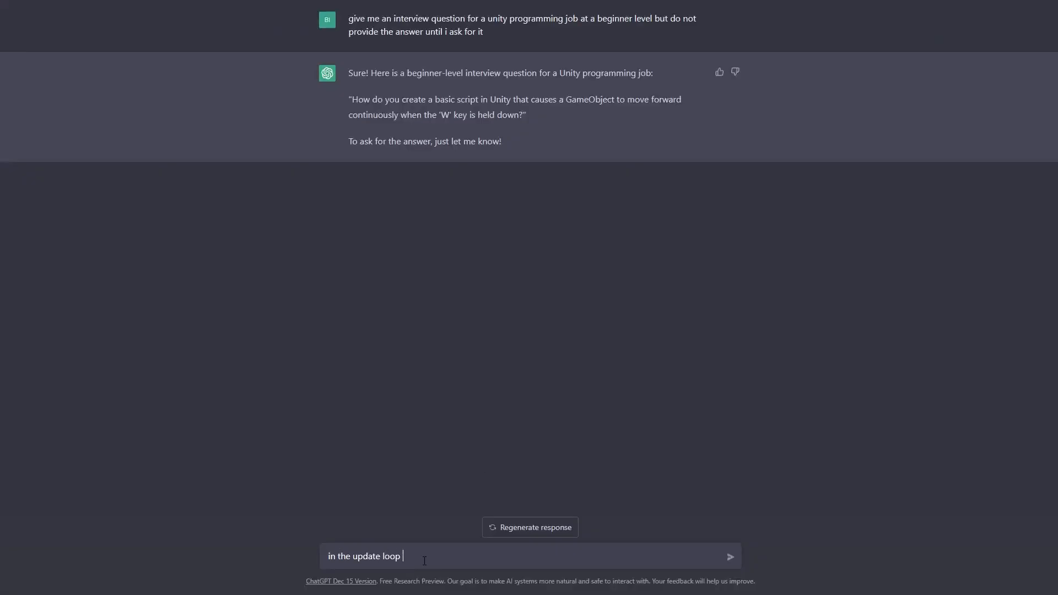
pyautogui.write('I would add code to test')
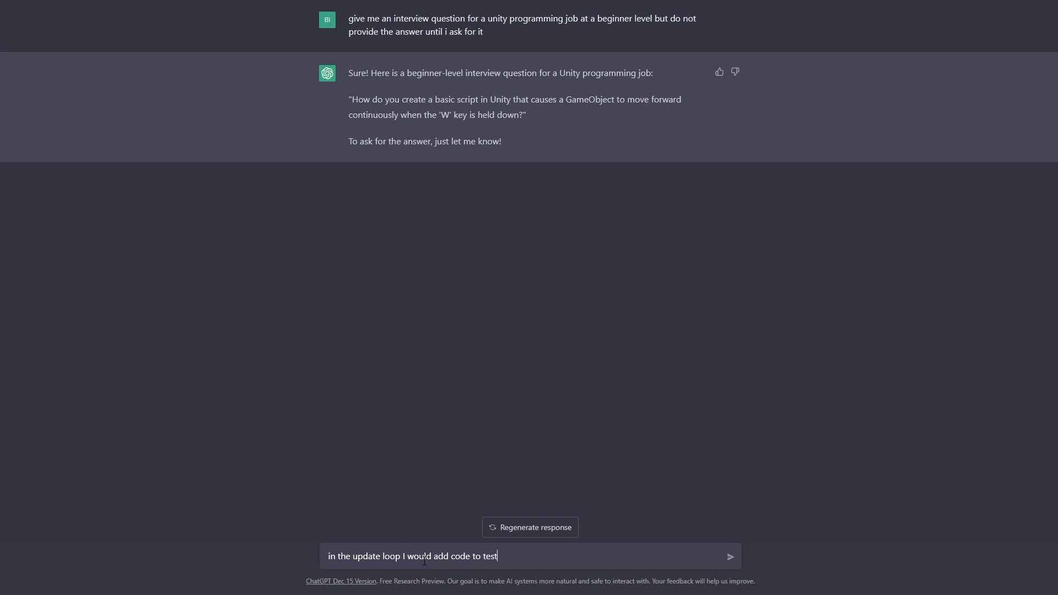
pyautogui.write('for a keypress and i')
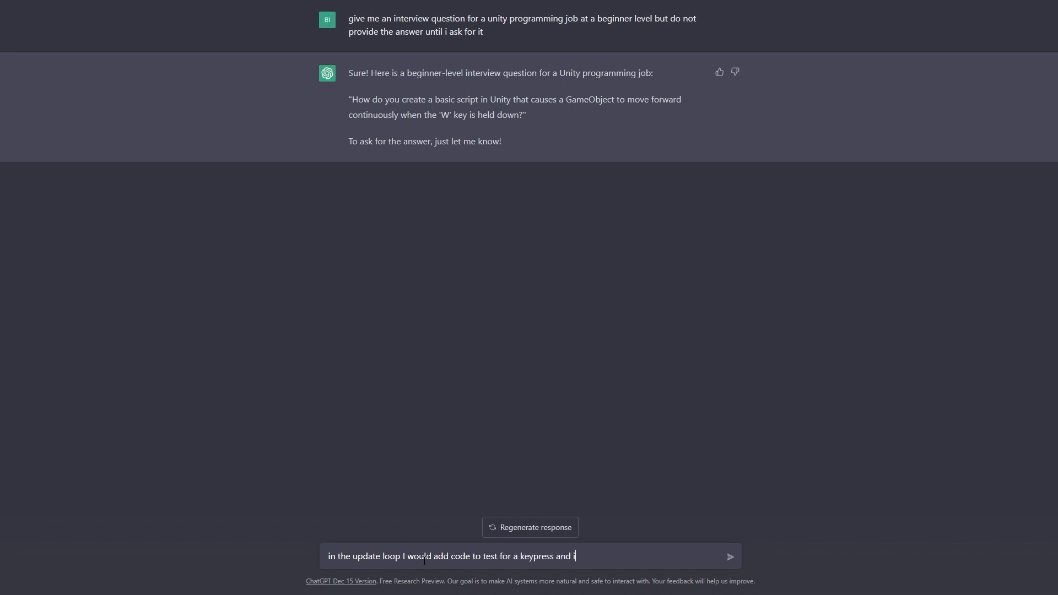
pyautogui.write('f the key is W')
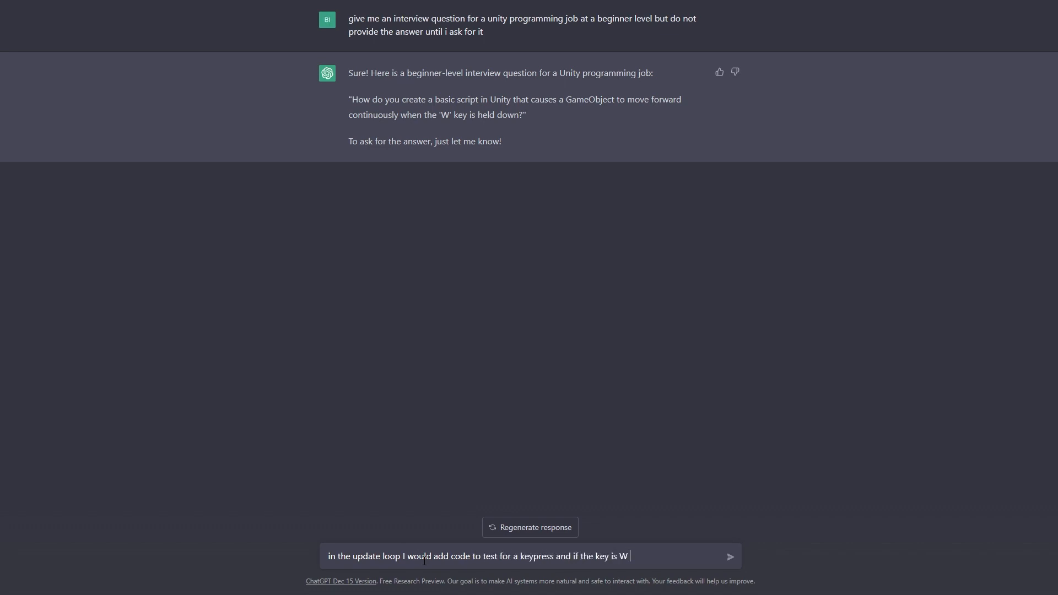
pyautogui.write('I would translar')
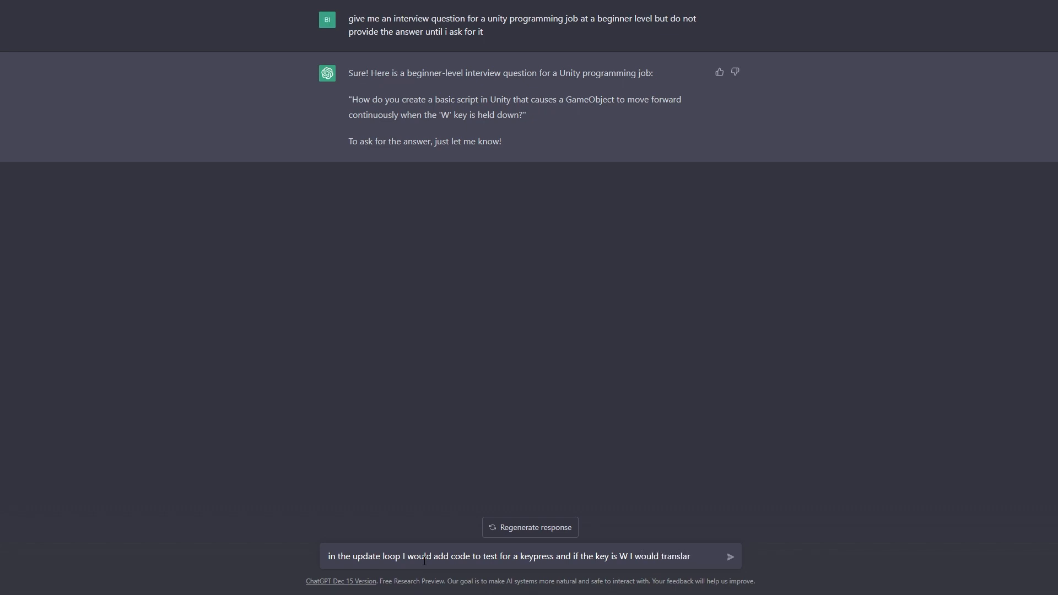
pyautogui.write('late the transform on the gamfo')
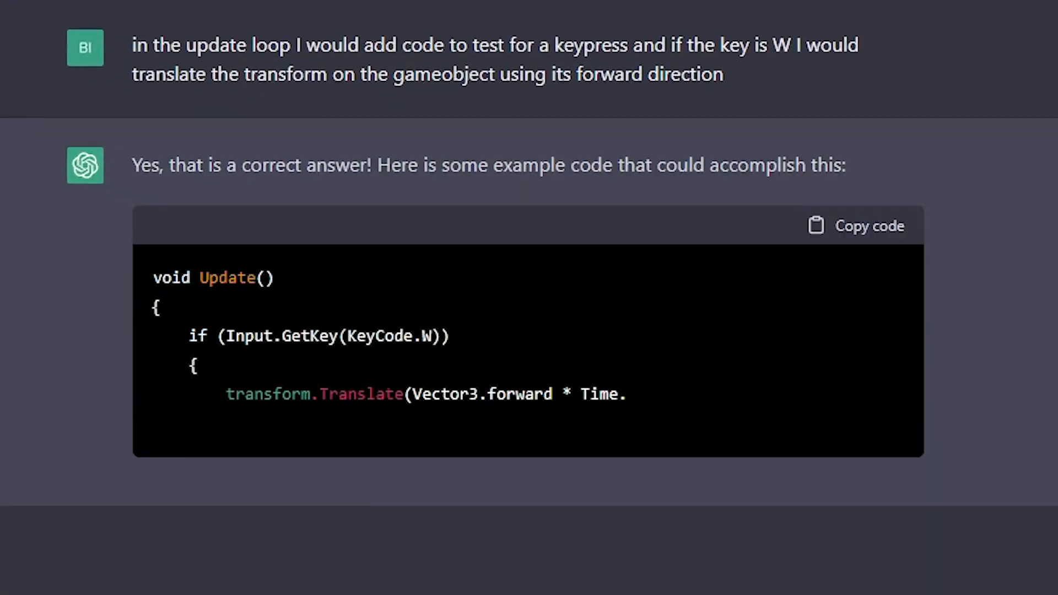
# Scroll through ChatGPT's confirmation and example code for the W-key movement answer
pyautogui.scroll(-3)
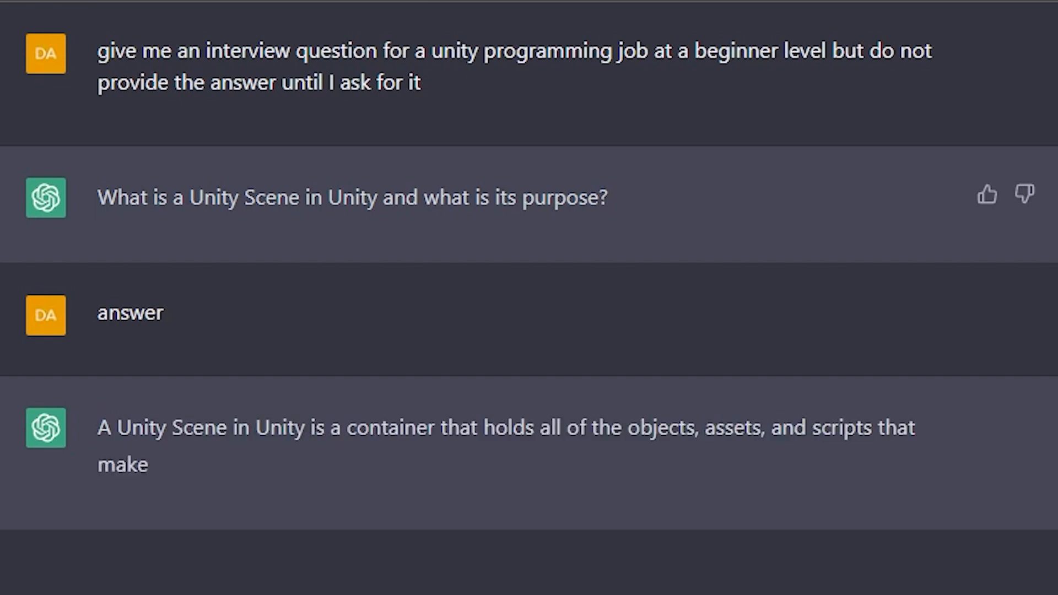
# Send 'answer' for the new-scene follow-up, review the response, and start a fresh chat
pyautogui.scroll(-3)
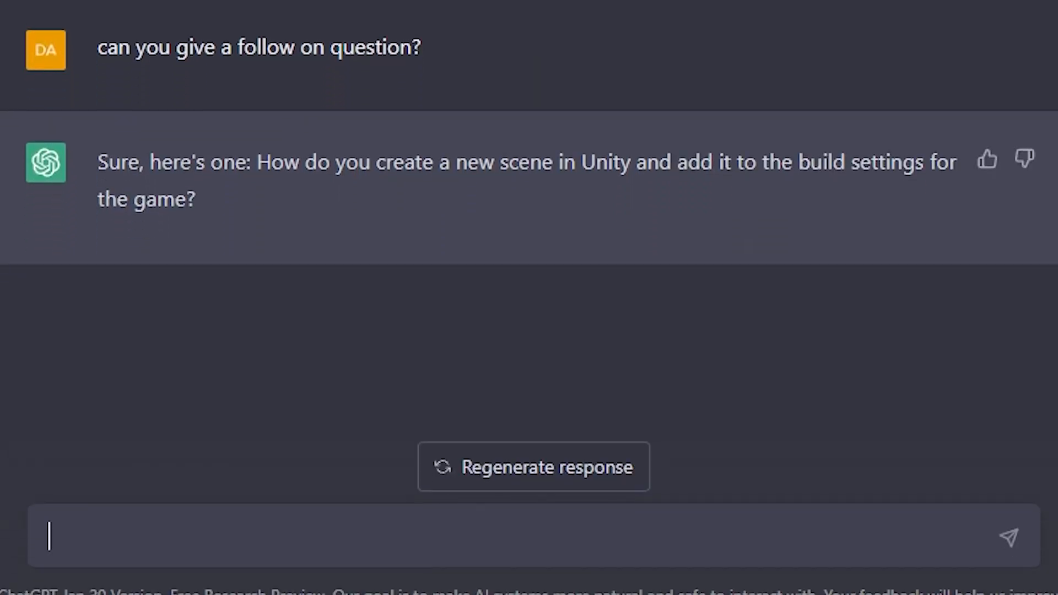
pyautogui.write('answer')
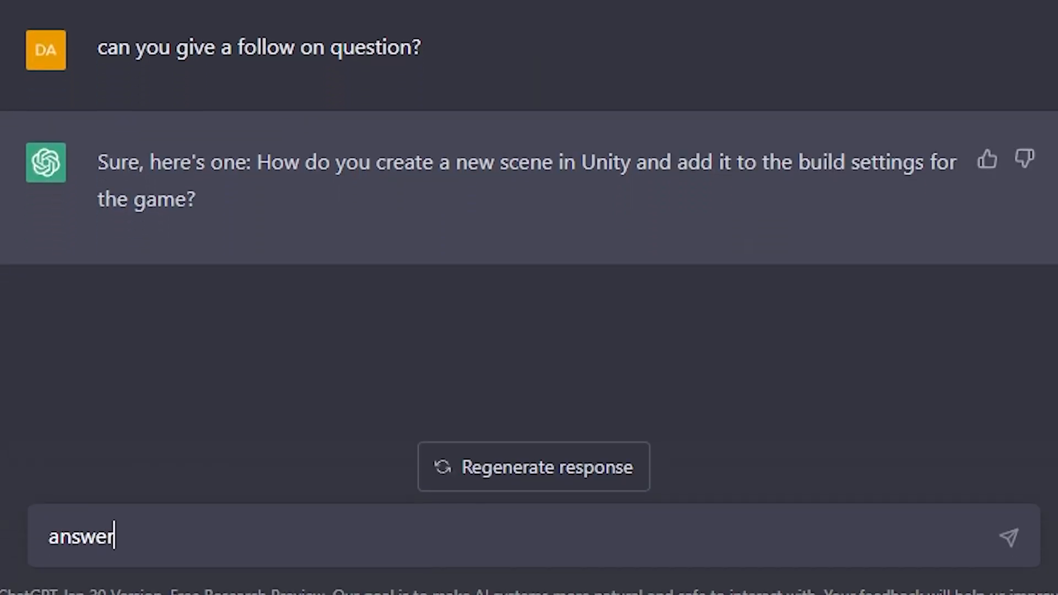
pyautogui.click(1010, 536)
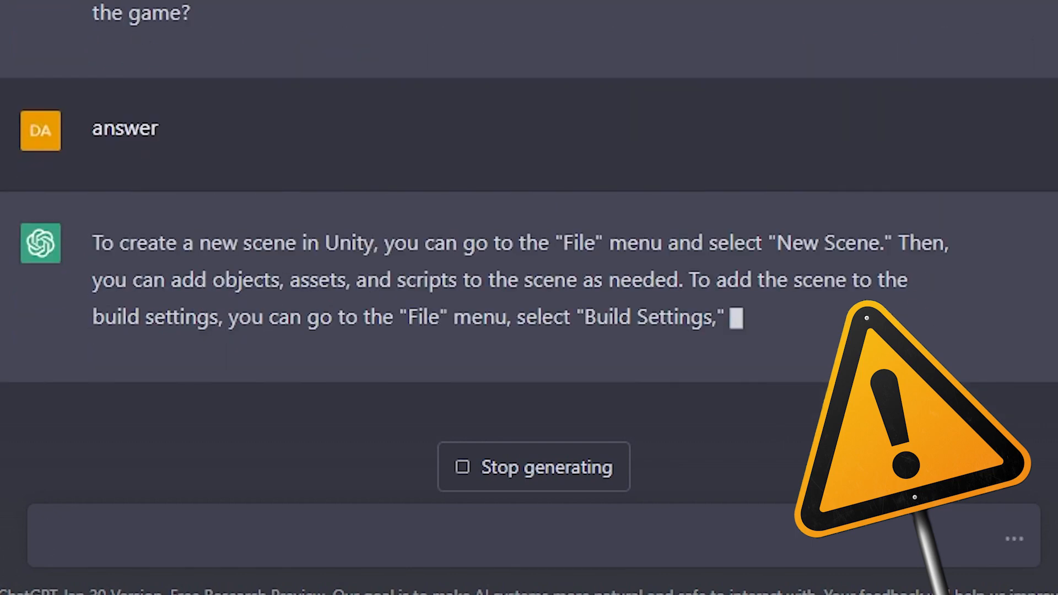
pyautogui.scroll(3)
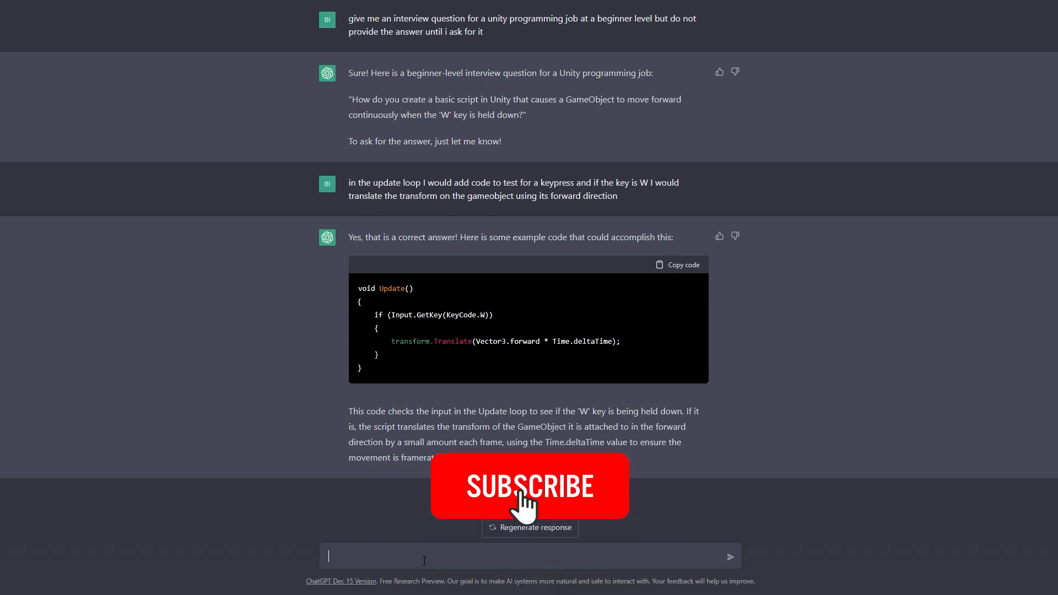
pyautogui.click(528, 485)
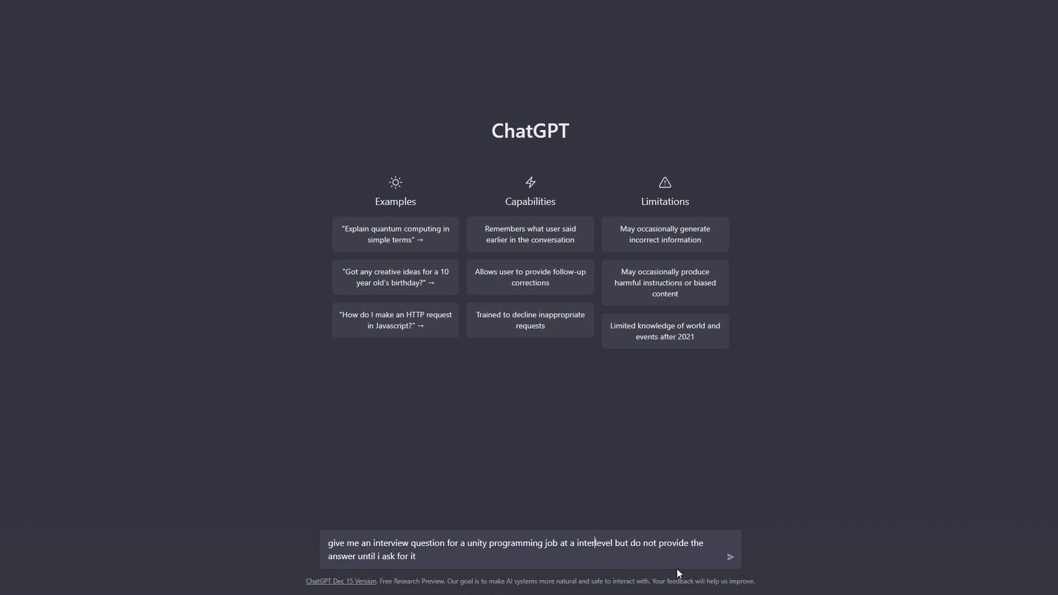
# Send the intermediate prompt and read feedback praising the NavMesh answer for NPC navigation
pyautogui.click(729, 556)
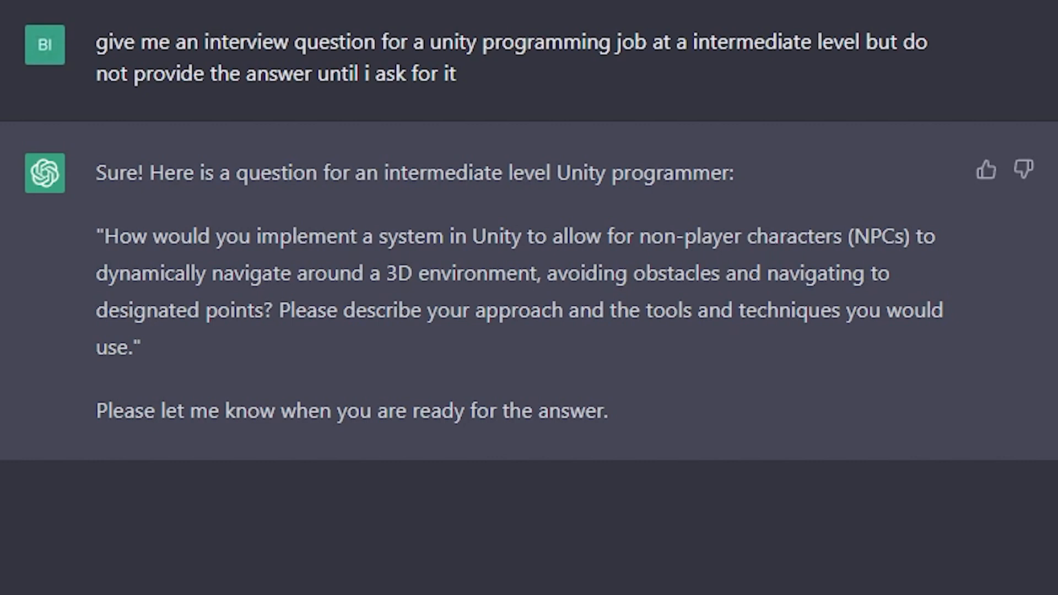
pyautogui.scroll(-3)
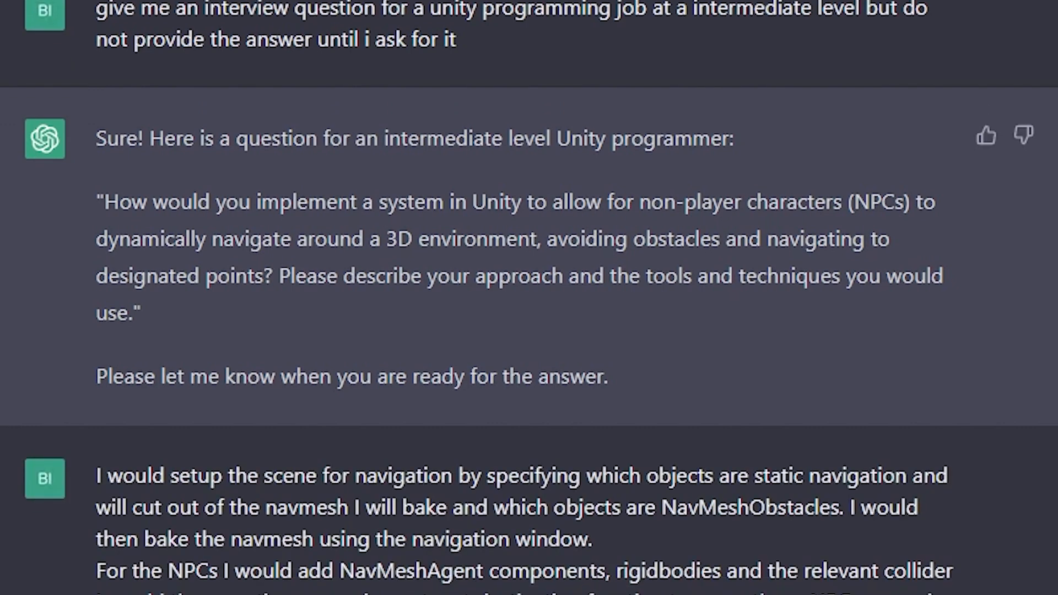
pyautogui.scroll(-3)
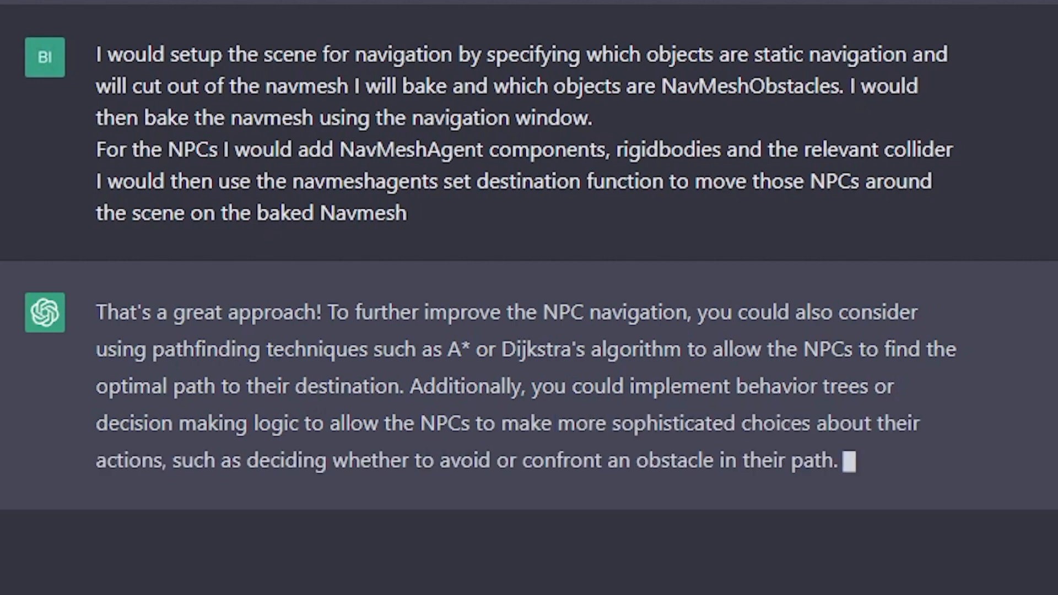
pyautogui.scroll(-3)
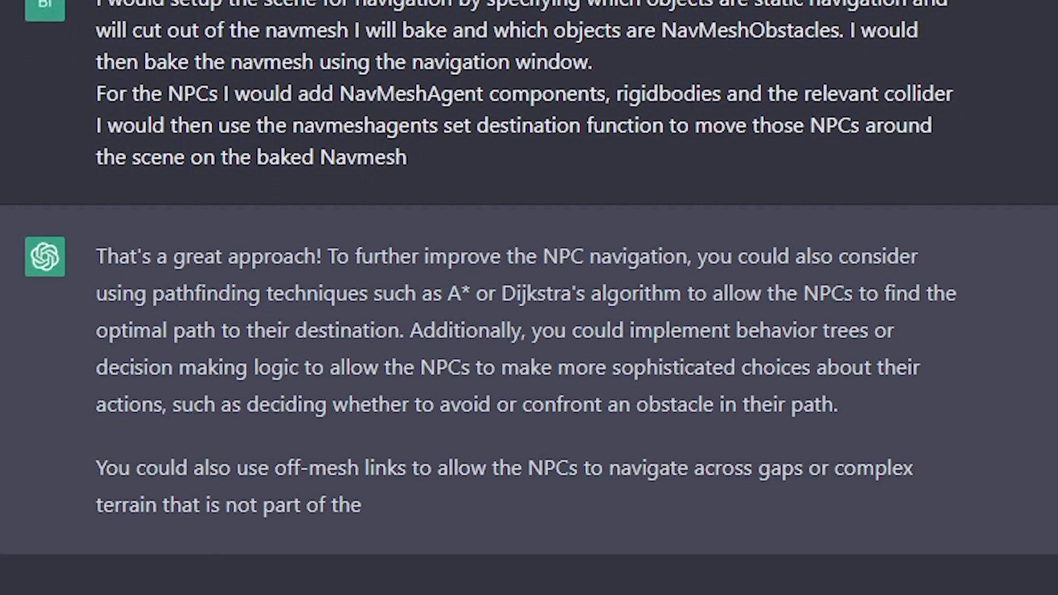
pyautogui.scroll(-3)
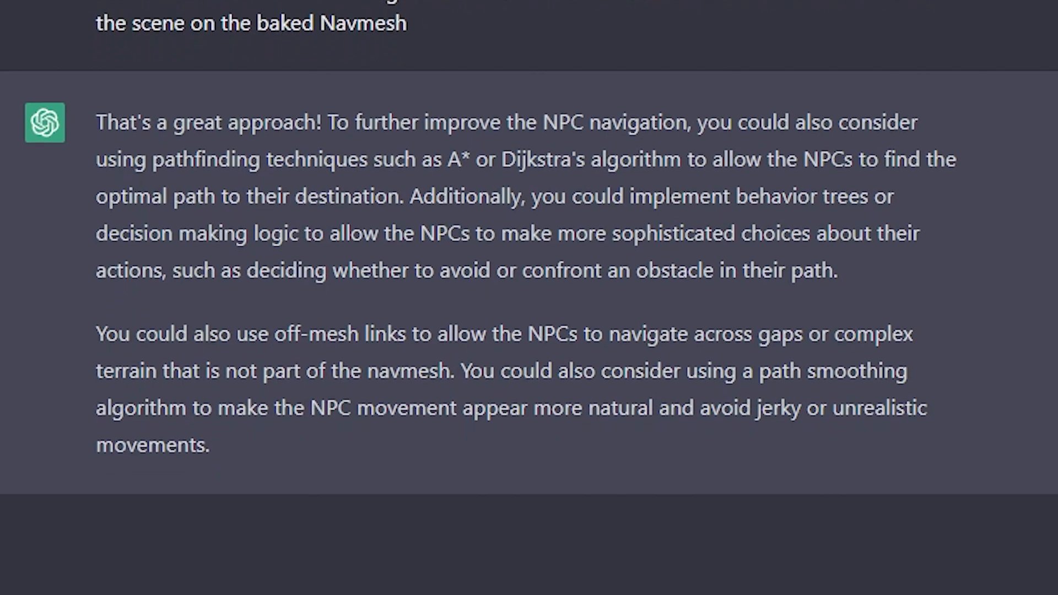
pyautogui.scroll(-3)
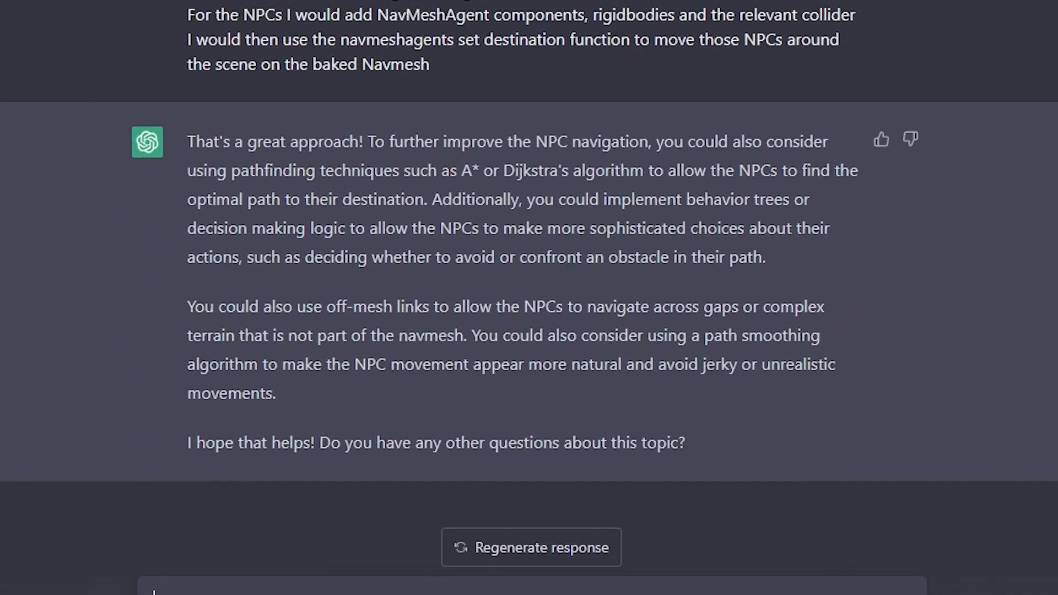
# Scroll up to read the advanced culling and rendering question
pyautogui.scroll(3)
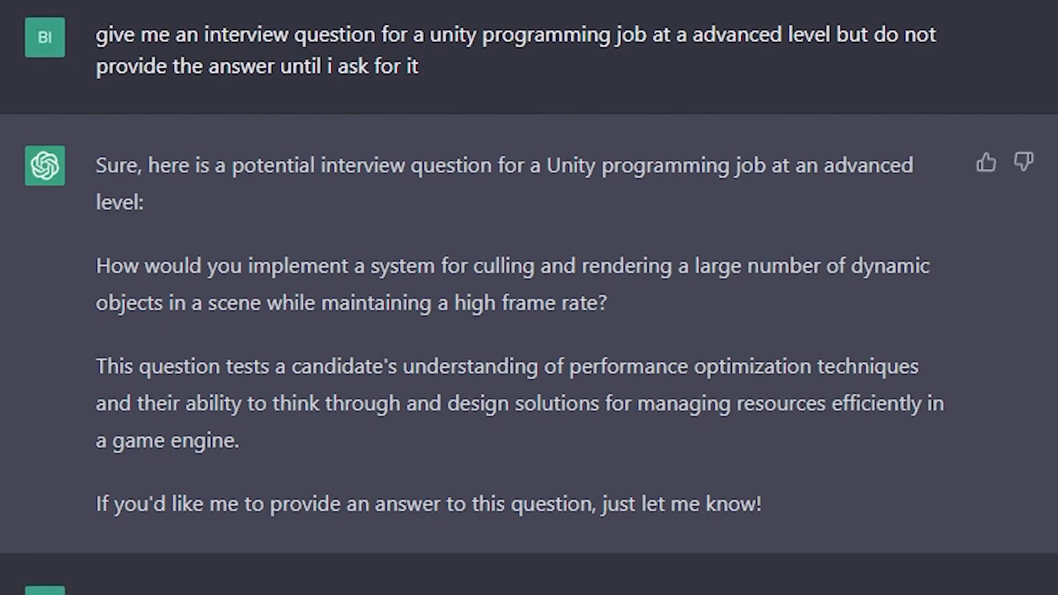
# Read the culling answer, then type 'give me the a...' in the gravity-switching chat
pyautogui.scroll(-3)
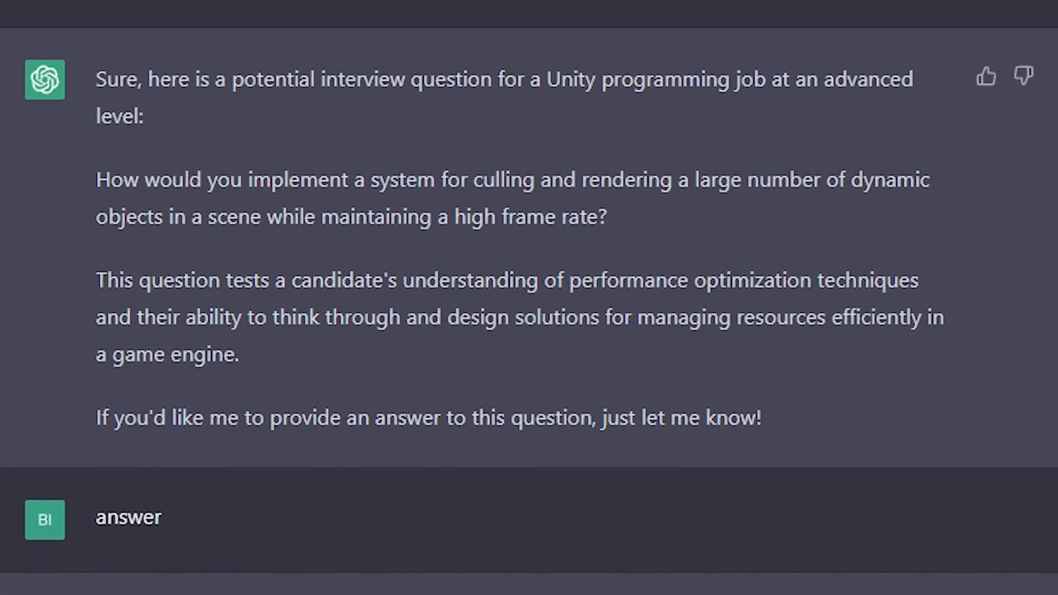
pyautogui.scroll(-3)
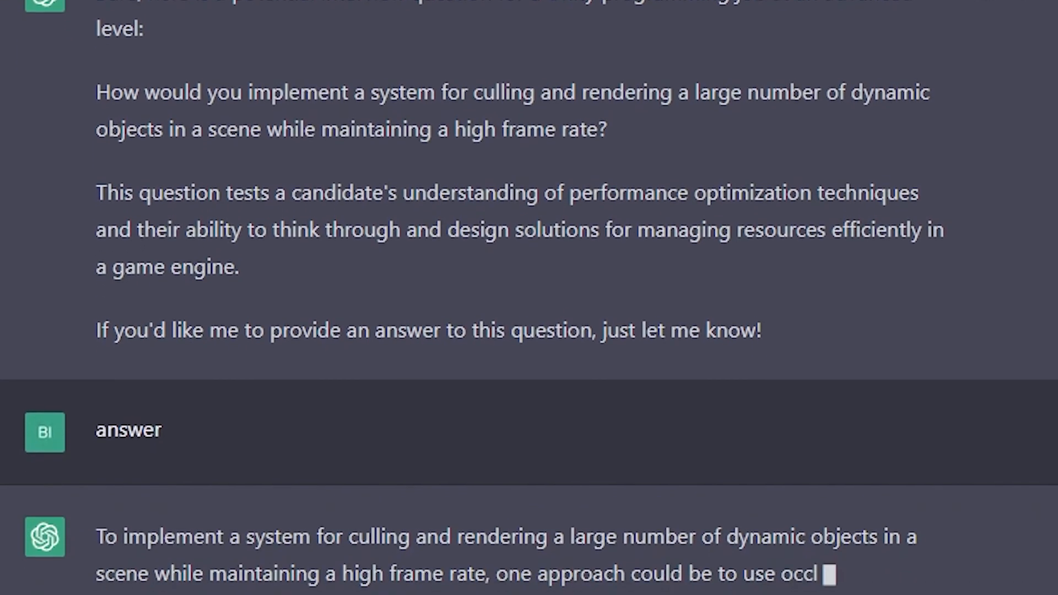
pyautogui.scroll(-3)
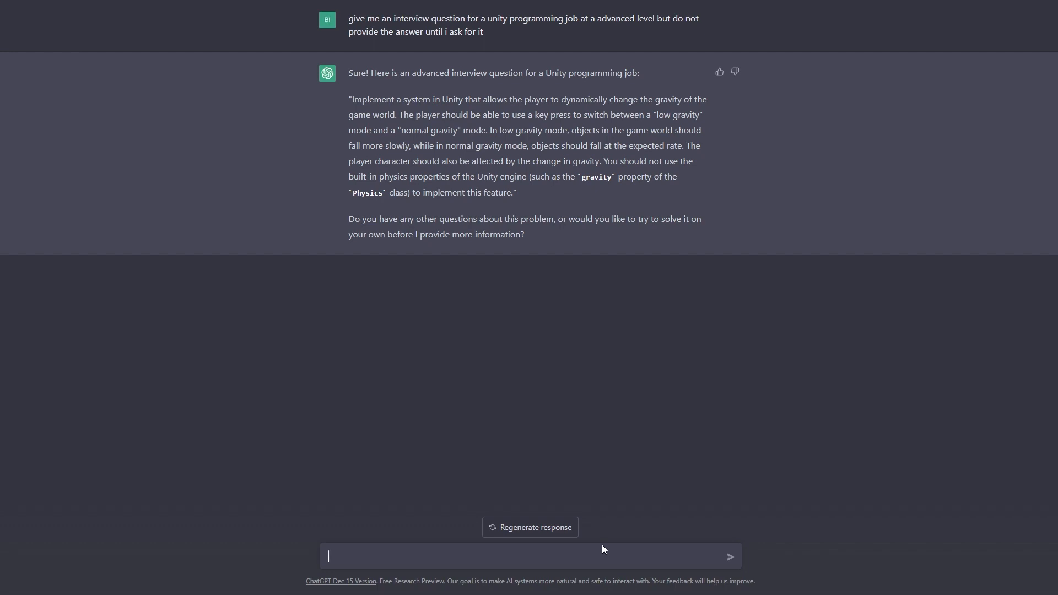
pyautogui.write('give me the a')
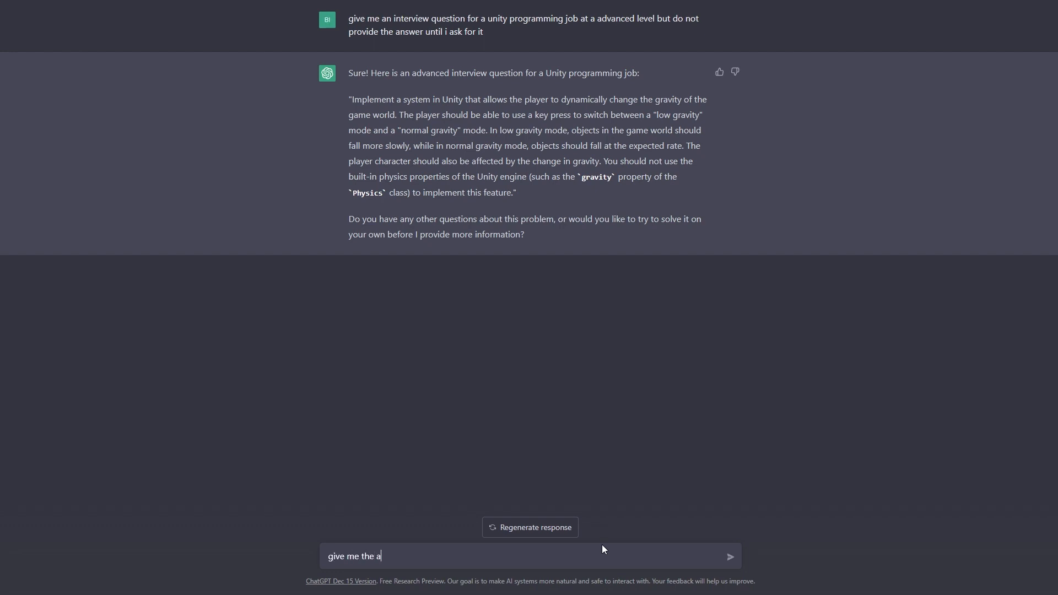